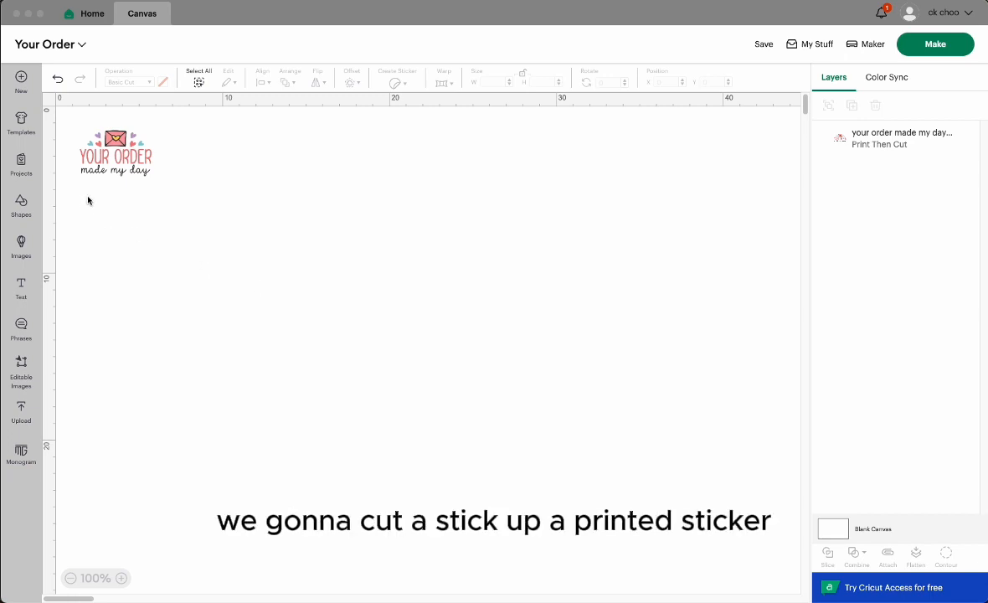
mouse_move(91, 194)
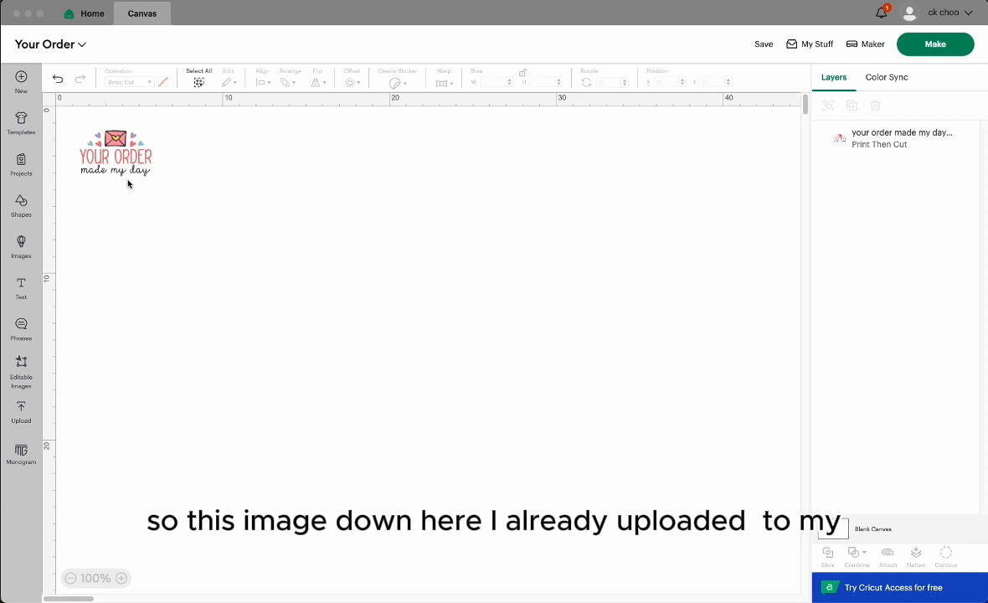
mouse_move(117, 210)
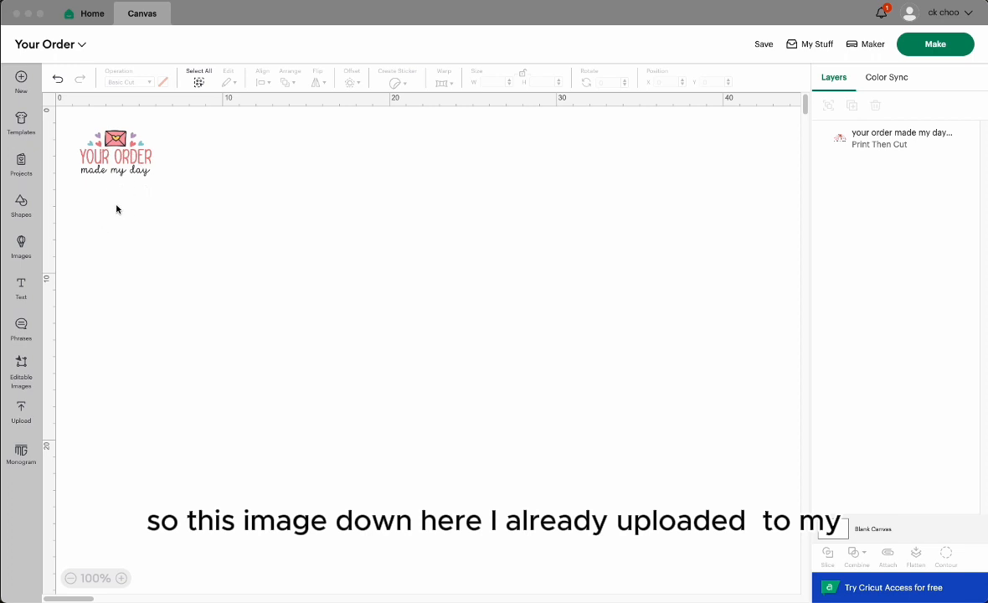
mouse_move(112, 200)
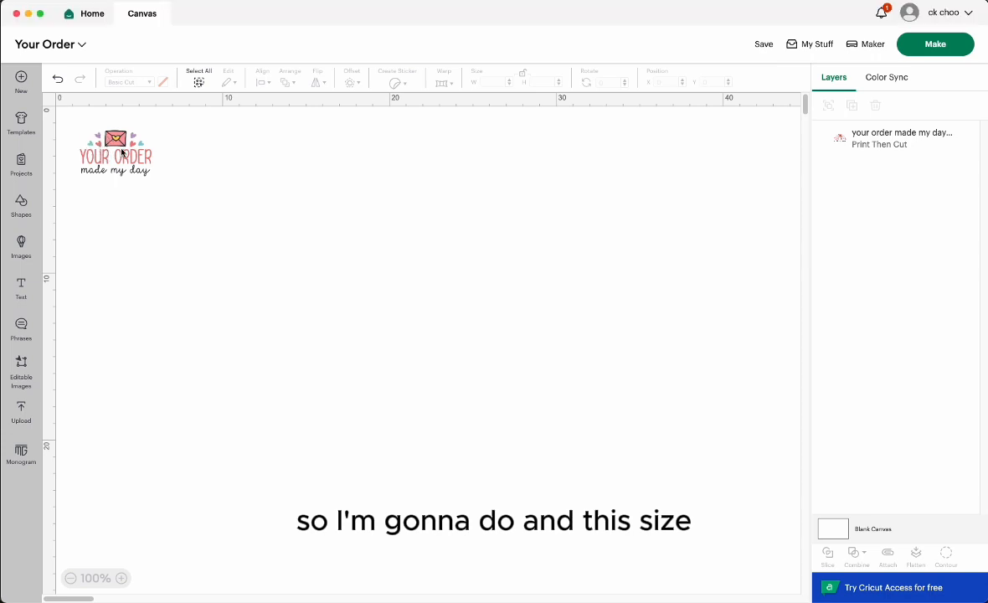
Step: Select the sticker design and send it to mat preparation with Make
click(115, 154)
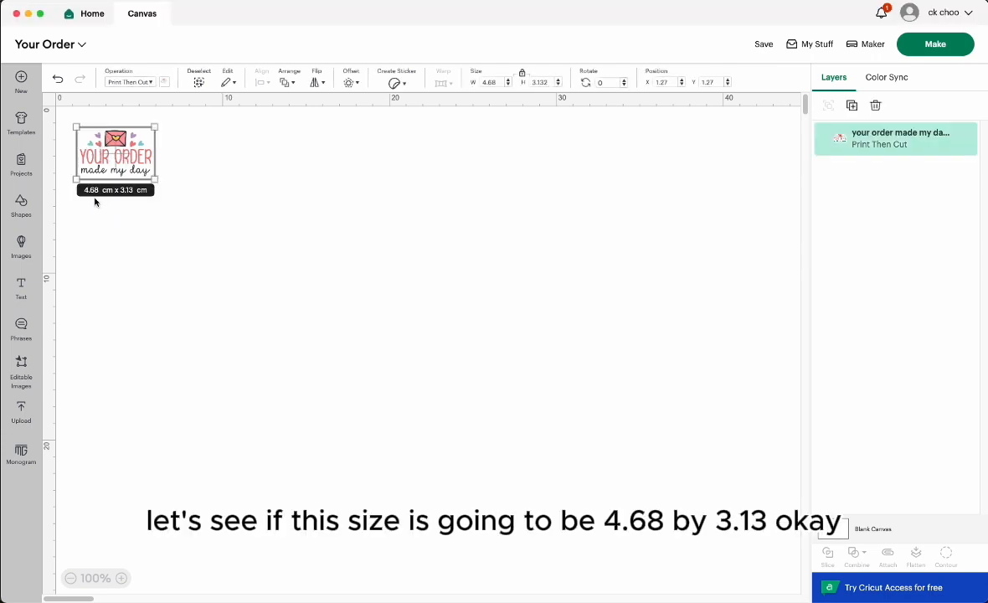
mouse_move(109, 198)
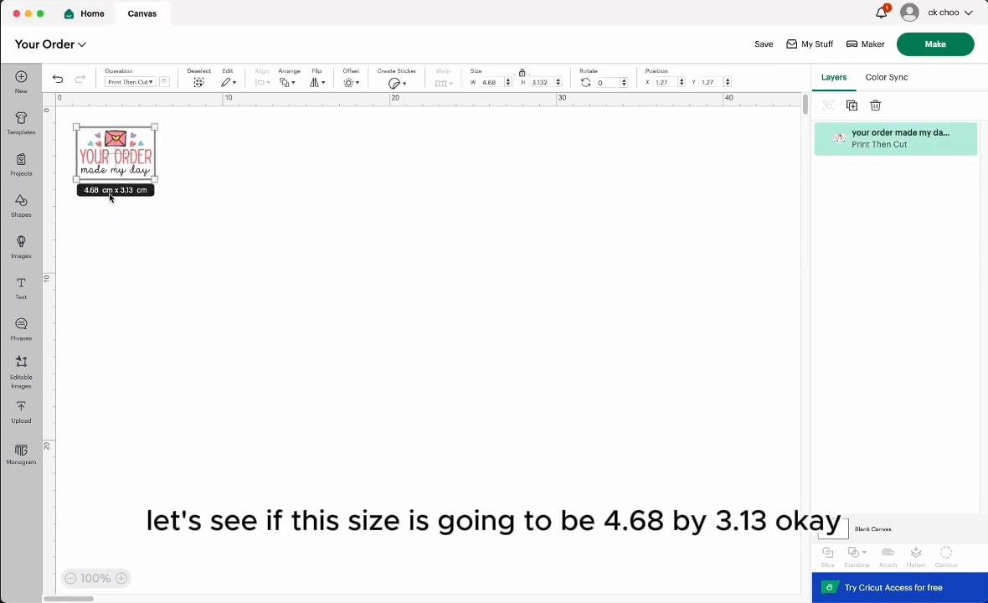
mouse_move(124, 196)
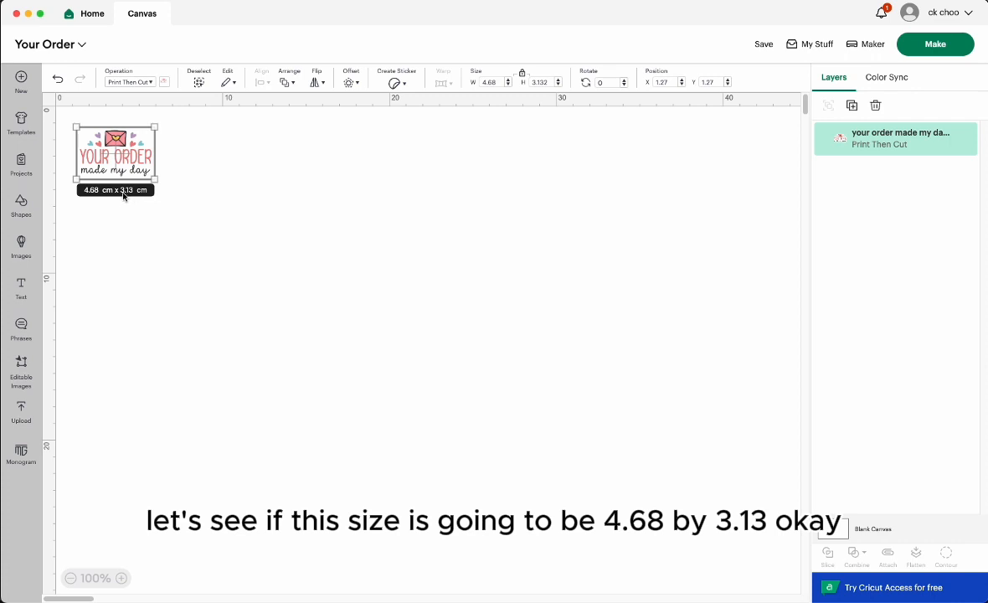
mouse_move(177, 179)
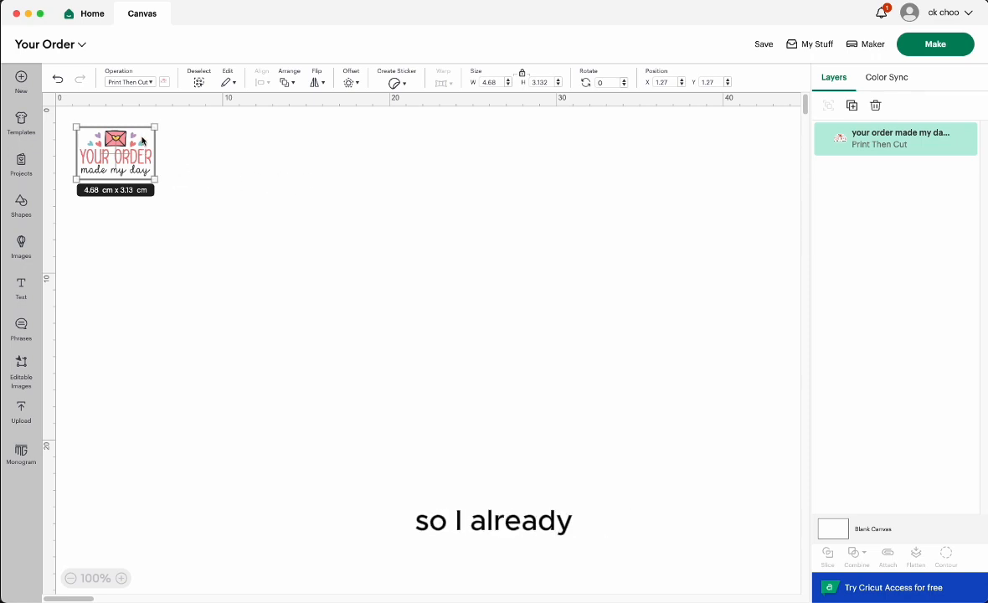
mouse_move(141, 144)
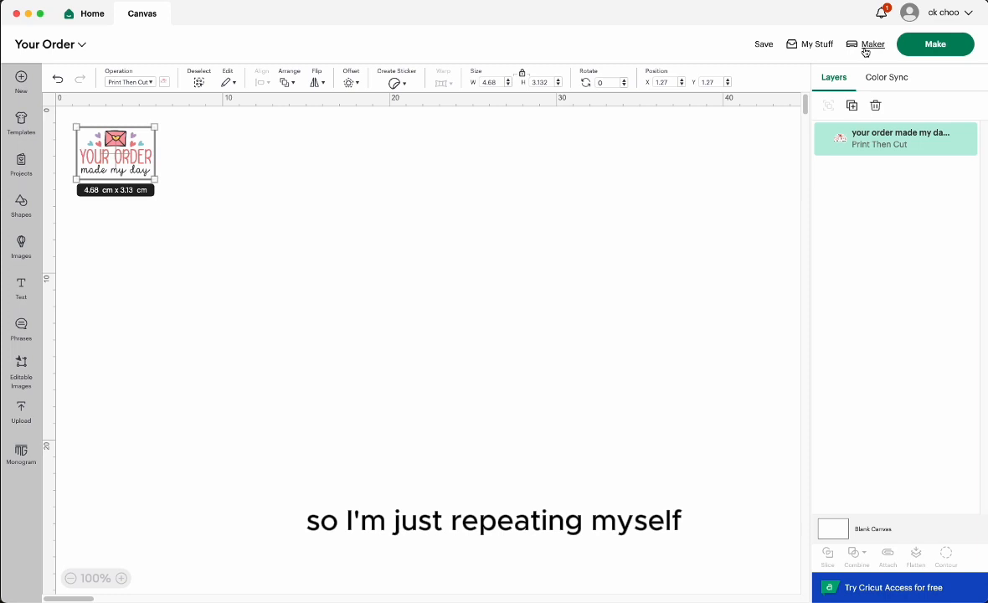
click(934, 43)
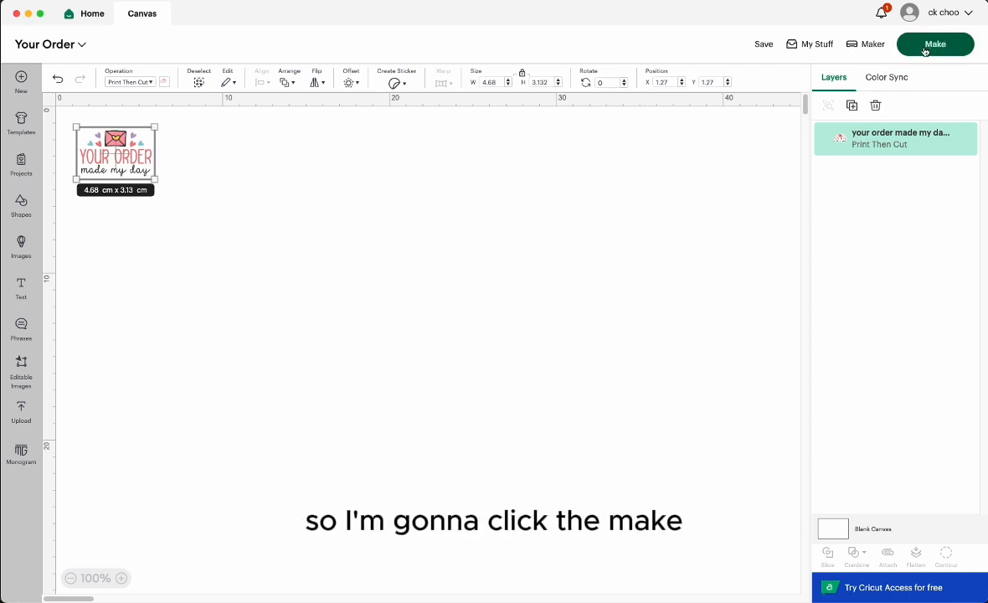
click(934, 44)
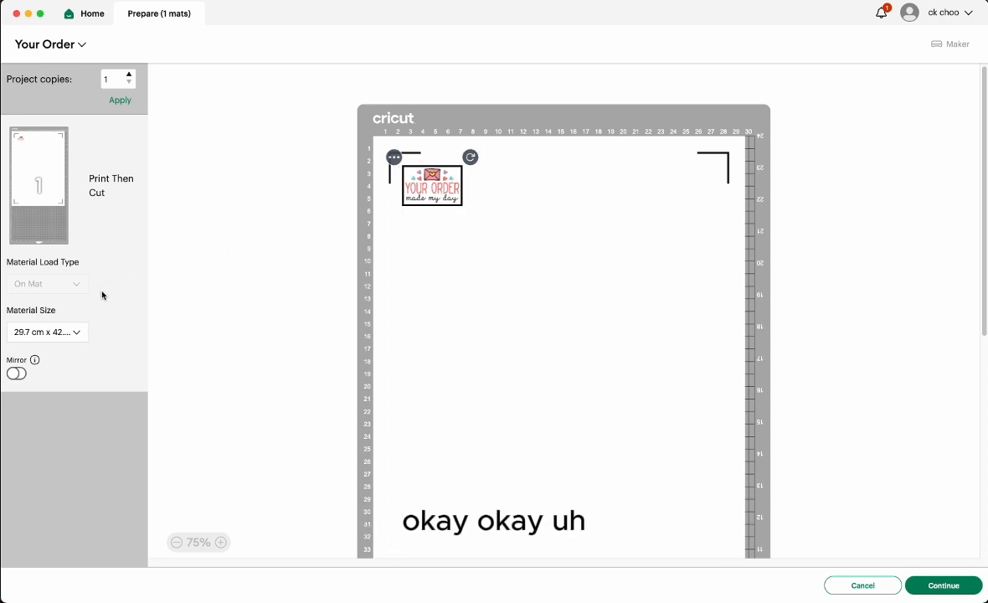
Step: Set the material size to A4, 21 cm x 29.7 cm
click(47, 332)
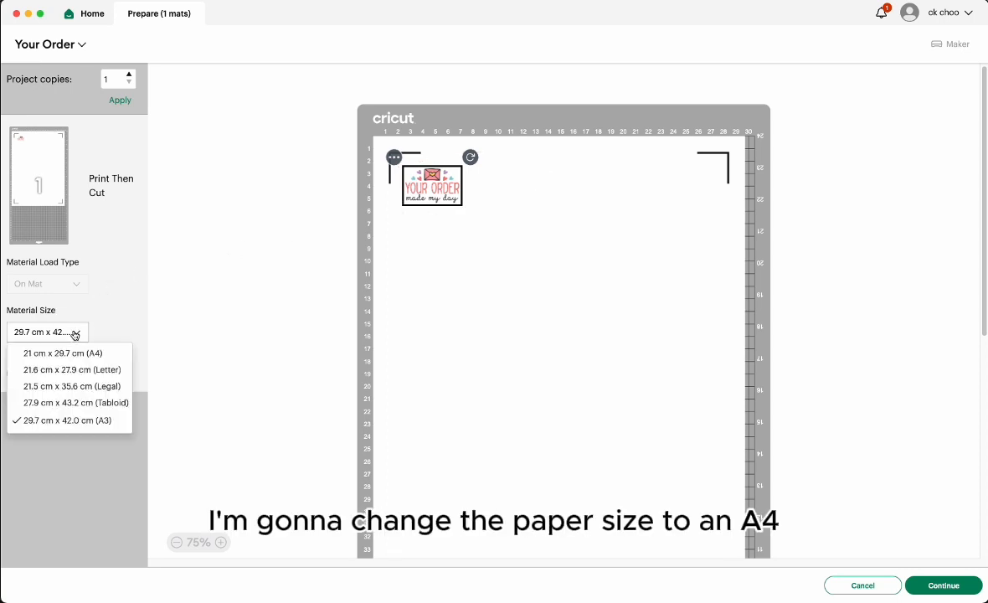
click(62, 352)
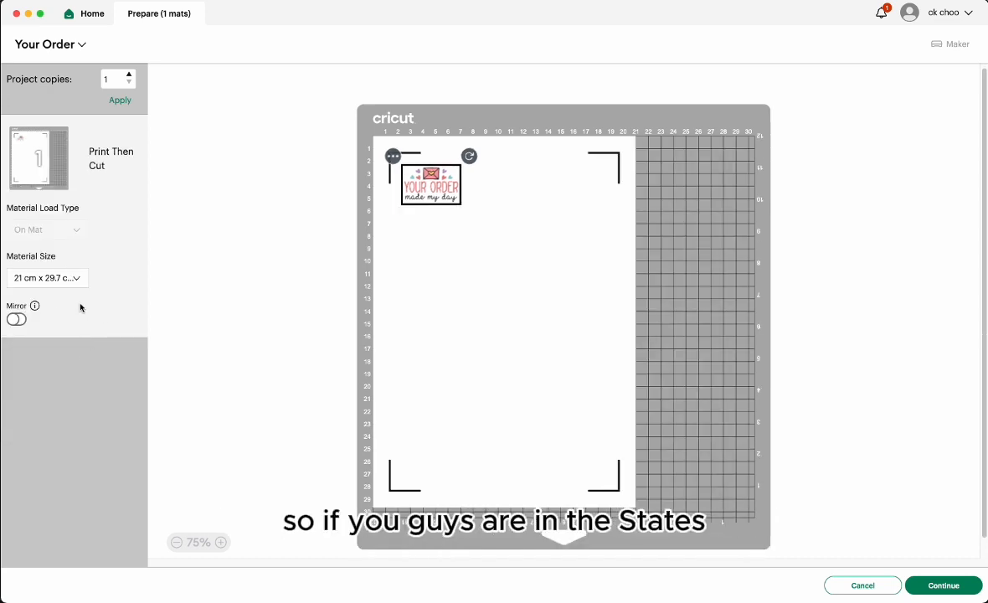
click(47, 278)
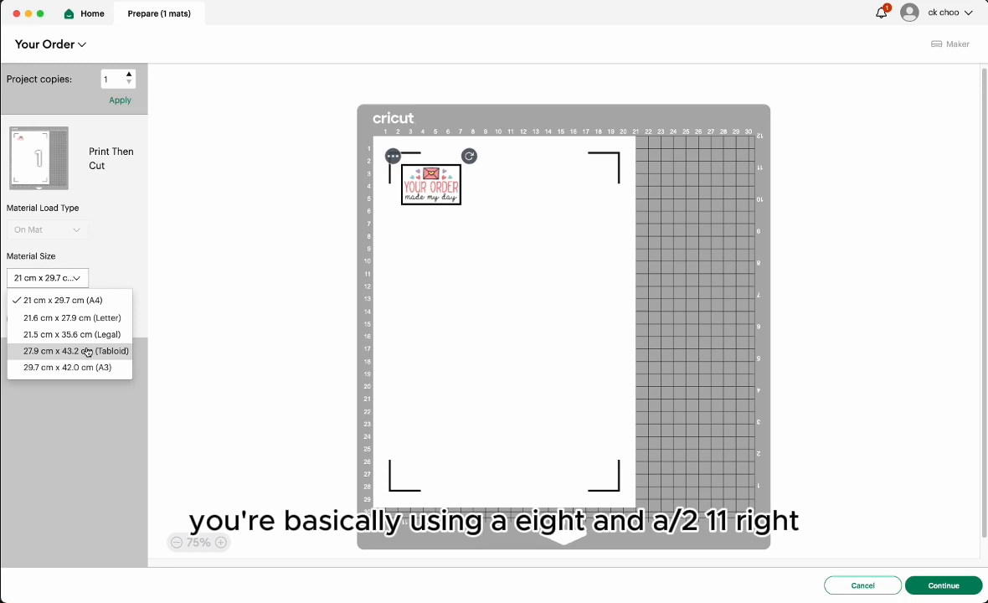
mouse_move(74, 335)
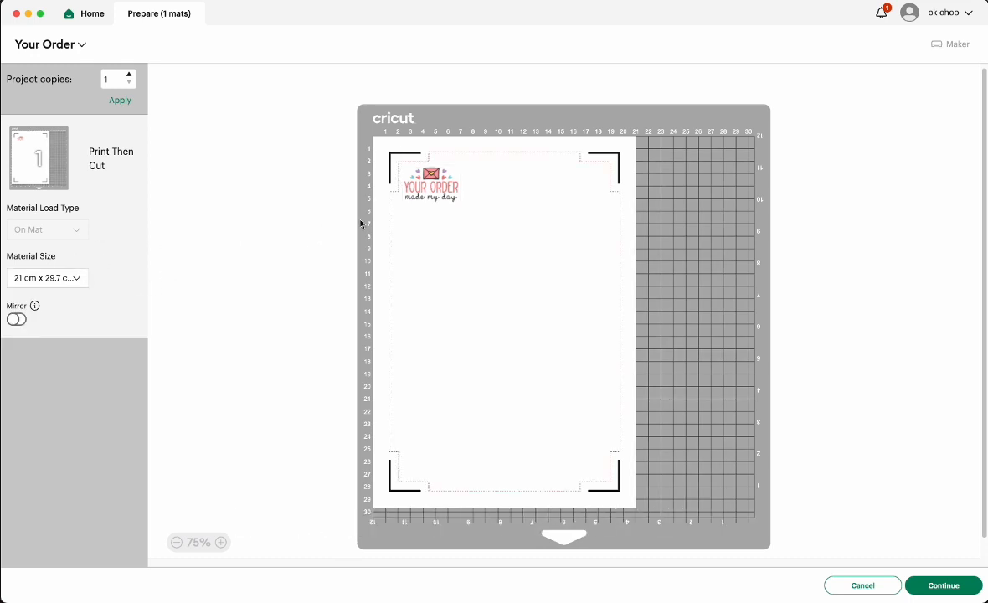
mouse_move(533, 207)
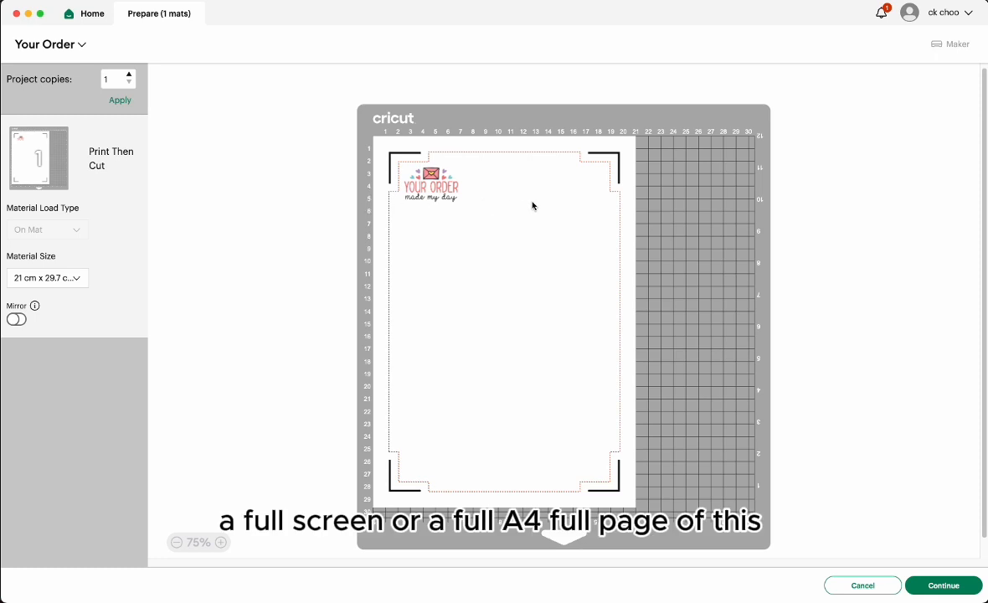
mouse_move(408, 211)
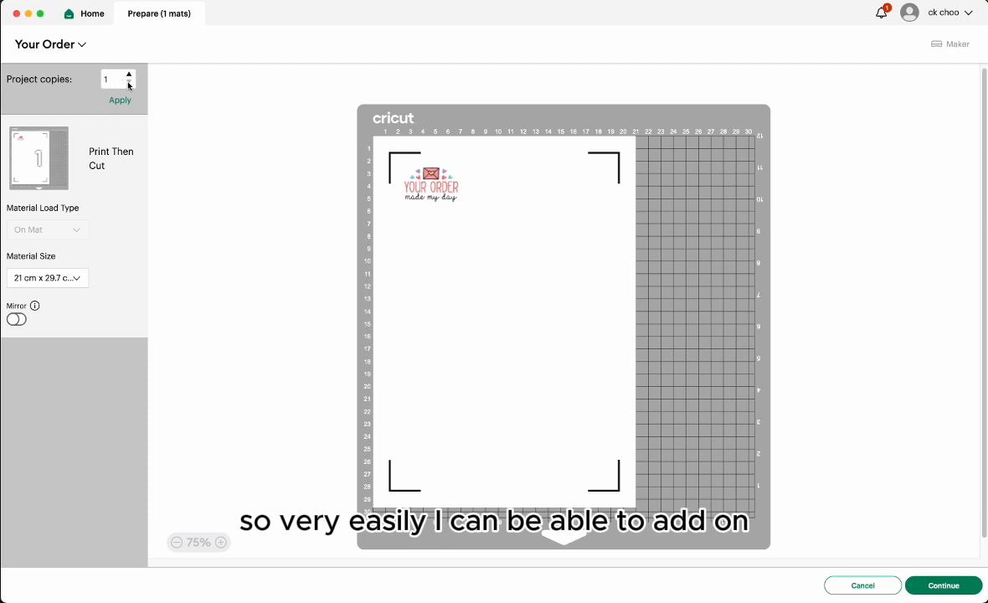
click(129, 75)
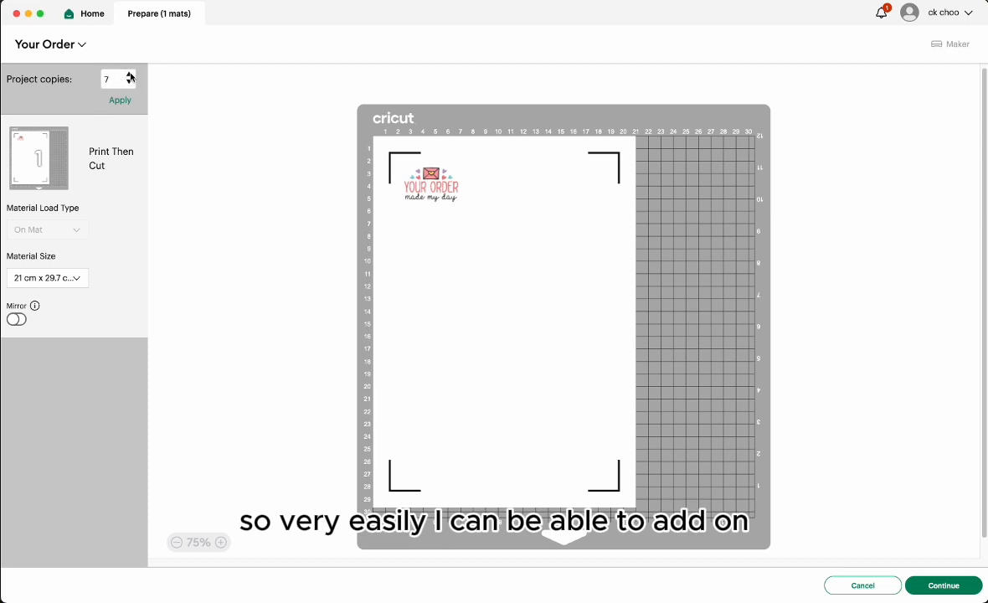
click(130, 75)
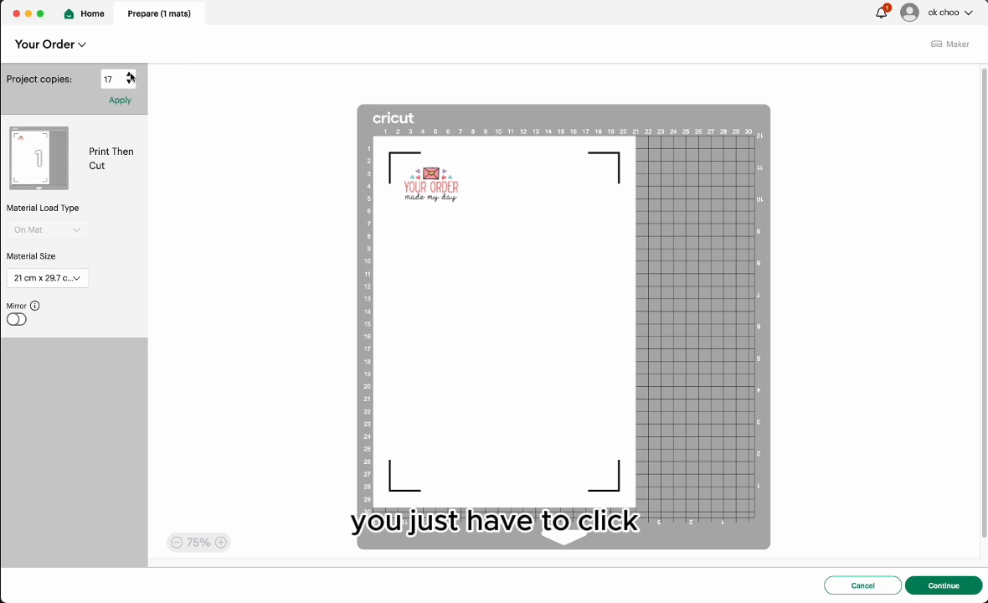
click(131, 75)
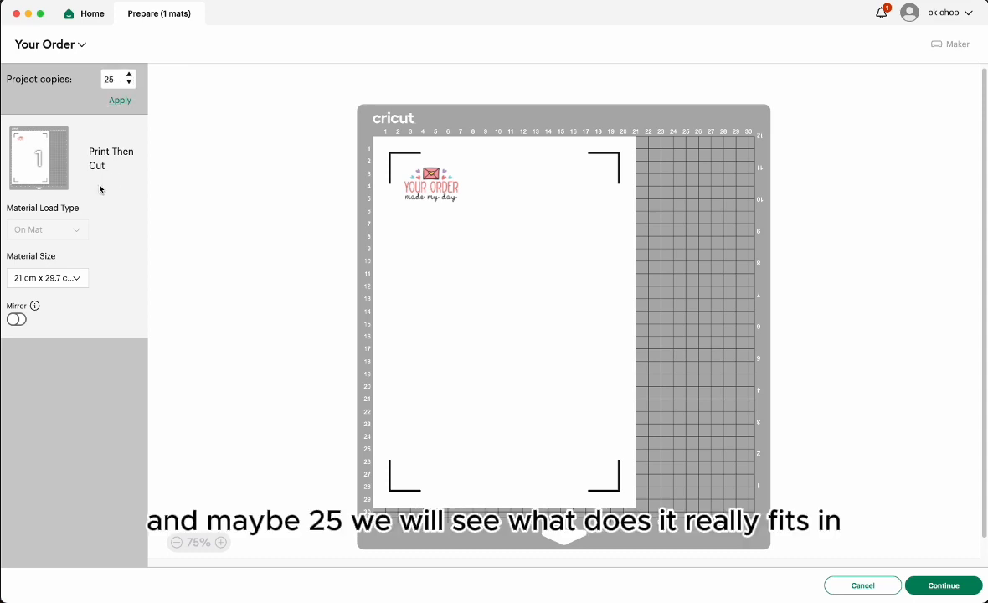
click(120, 101)
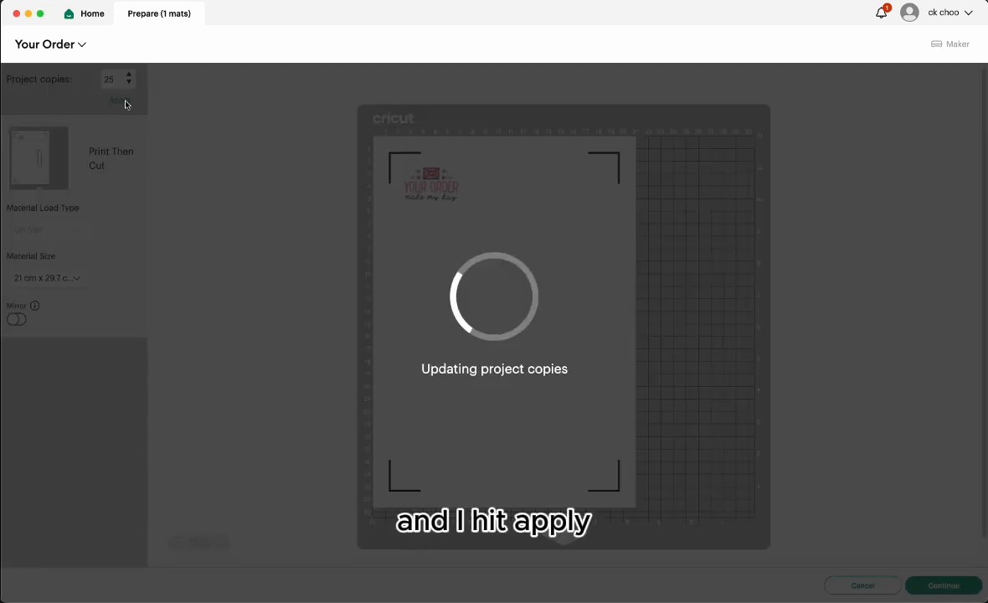
click(120, 101)
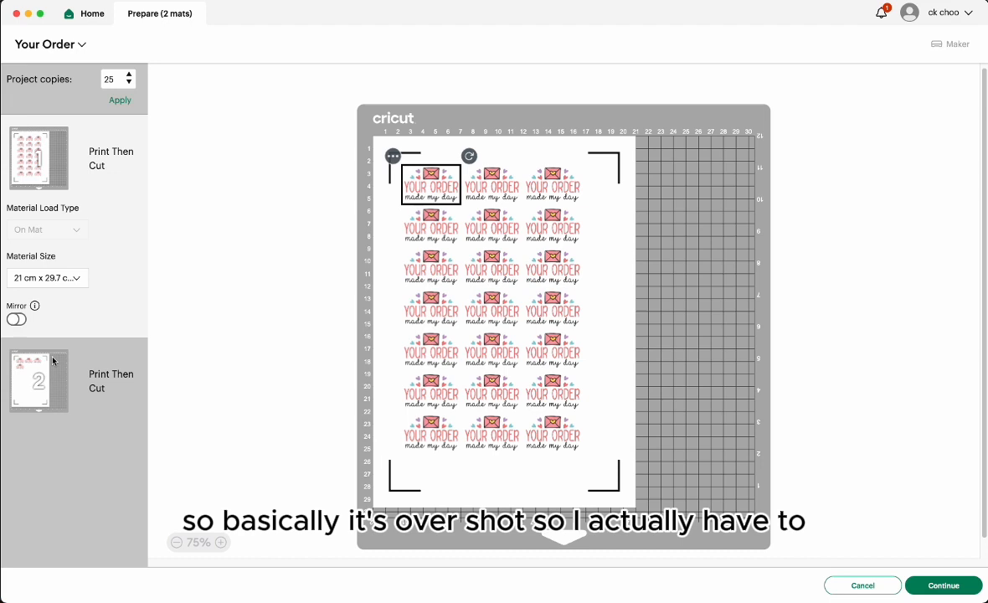
mouse_move(20, 365)
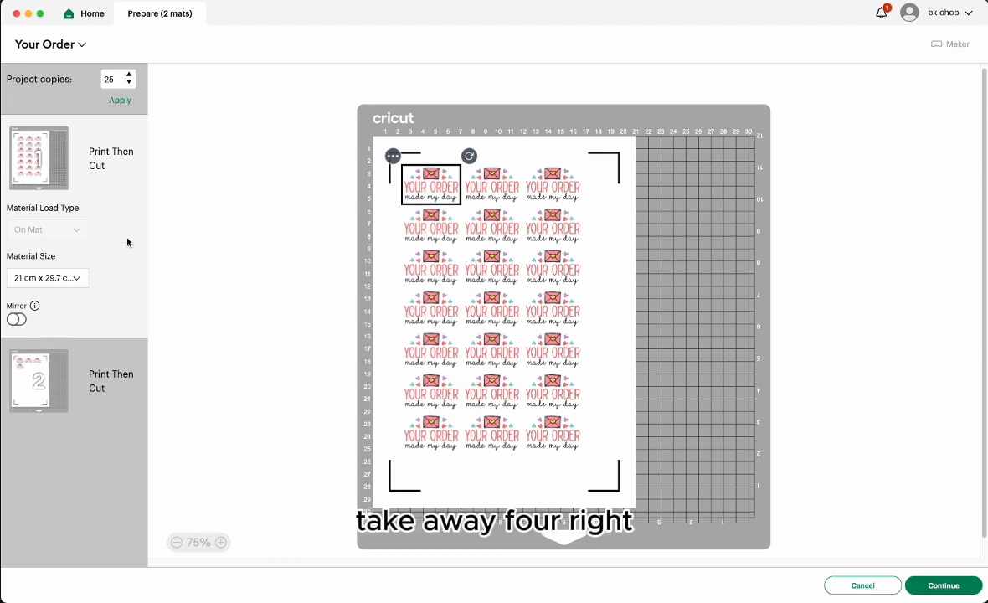
click(129, 83)
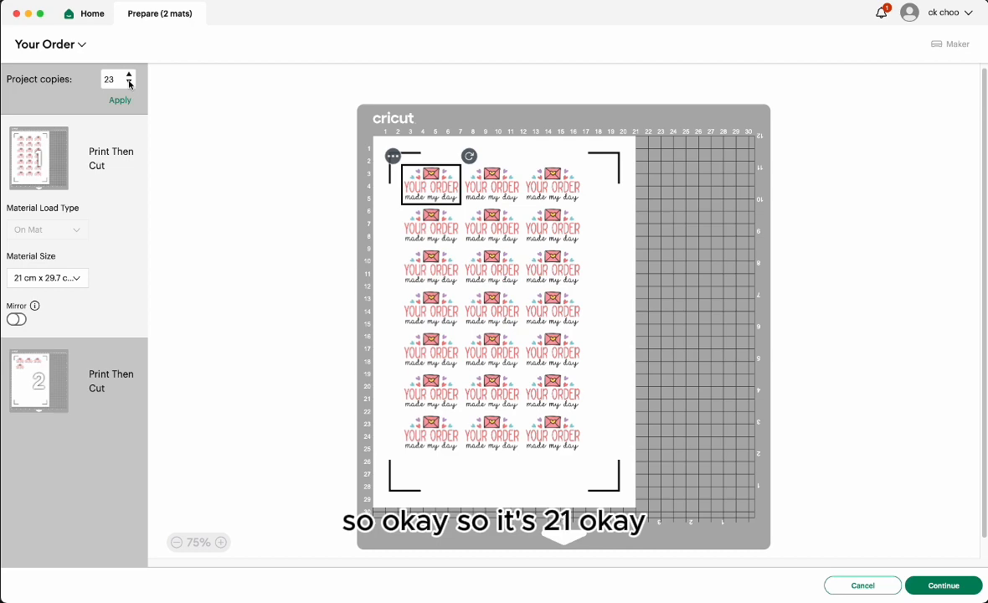
click(129, 84)
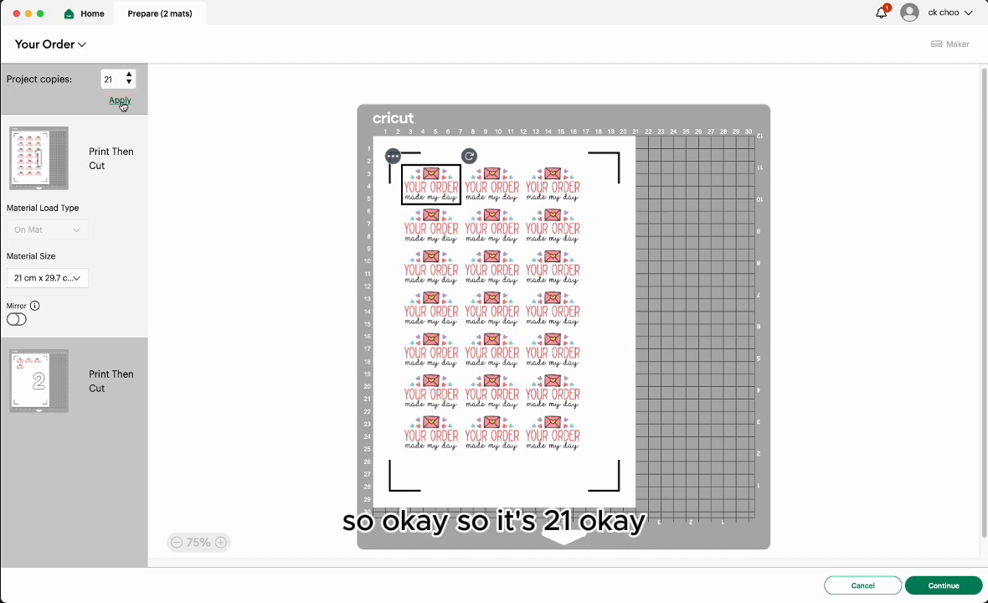
click(120, 101)
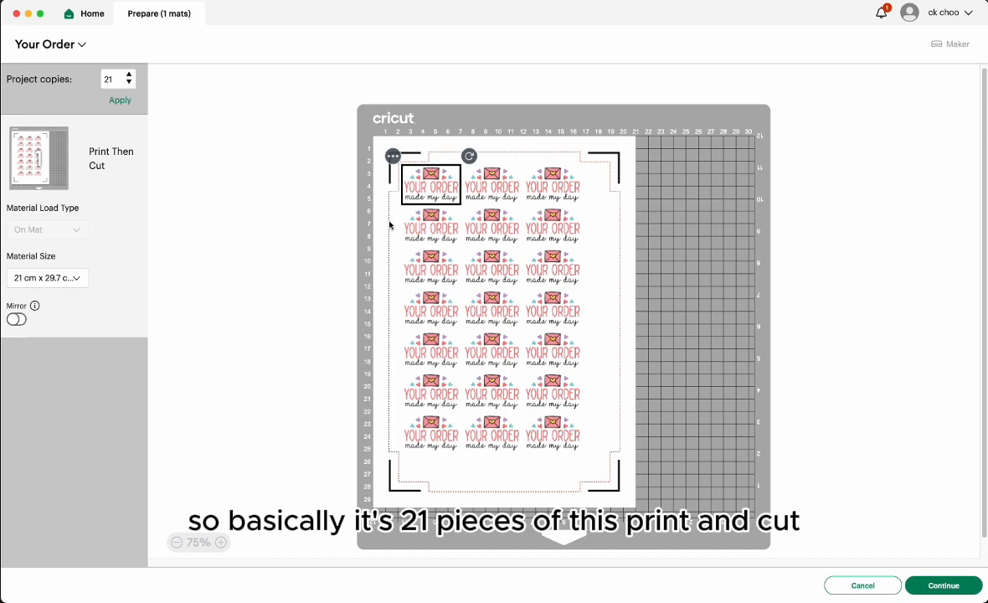
mouse_move(442, 214)
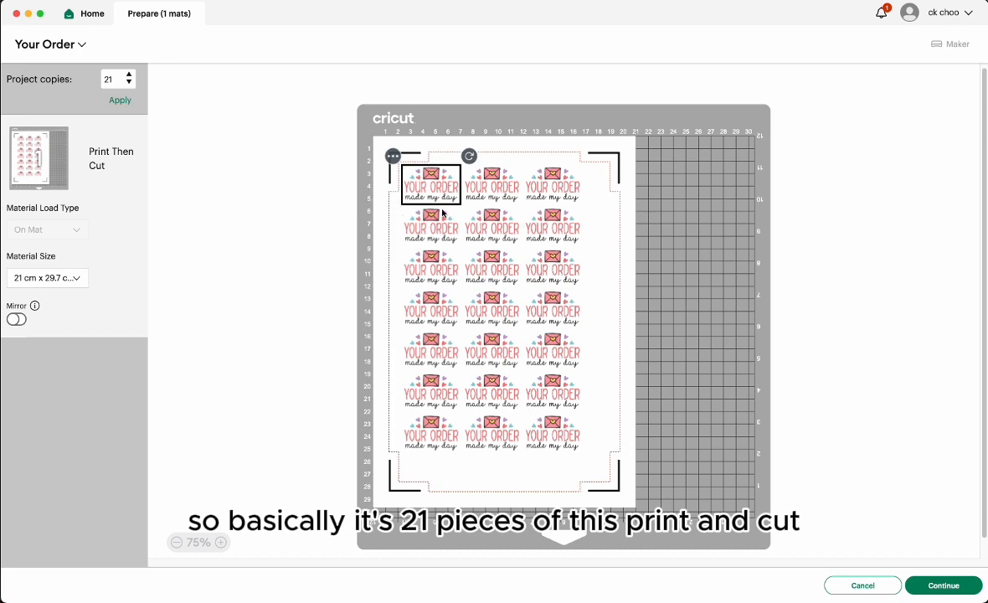
mouse_move(592, 224)
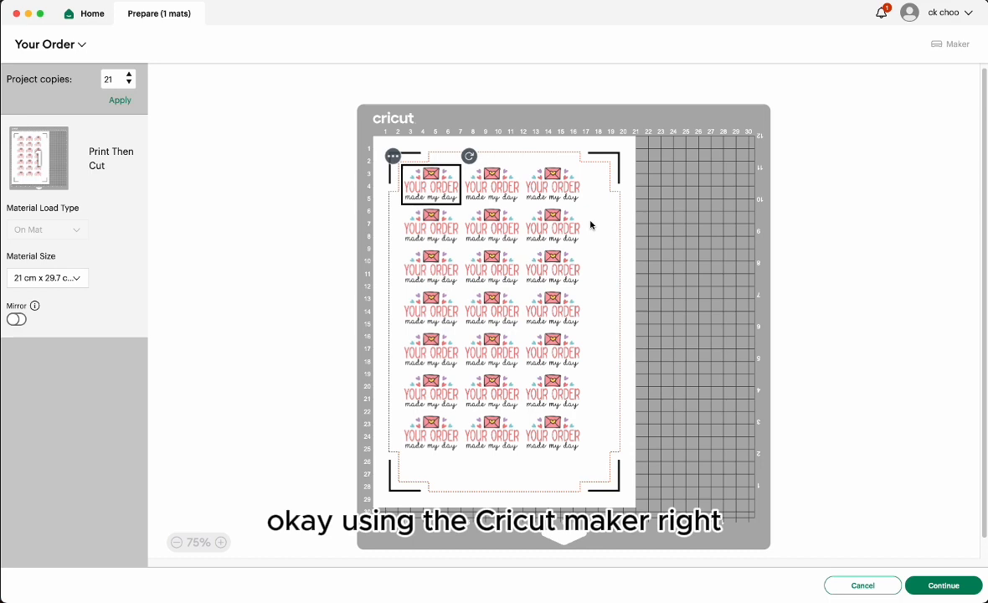
mouse_move(365, 248)
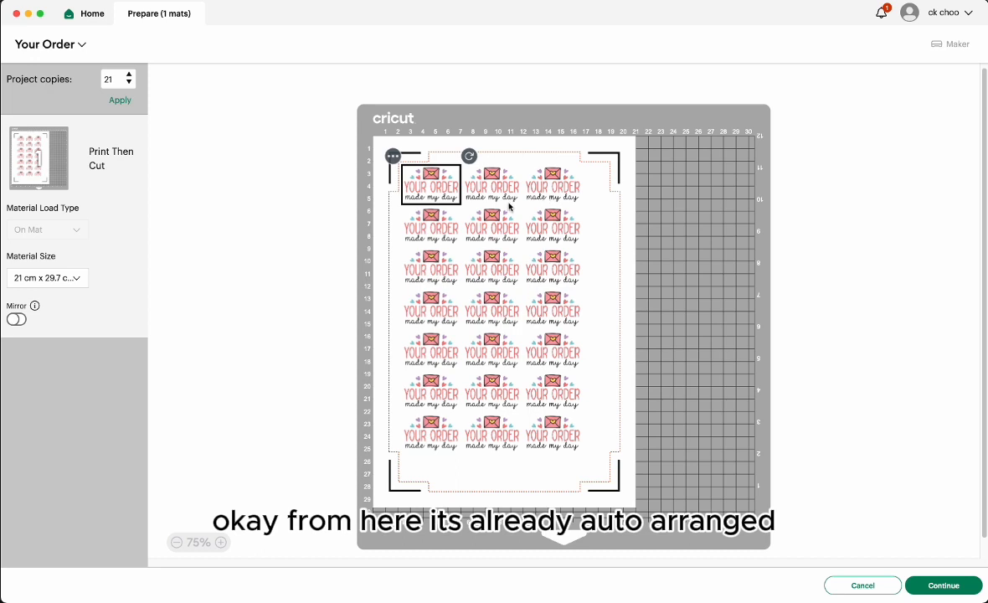
mouse_move(619, 160)
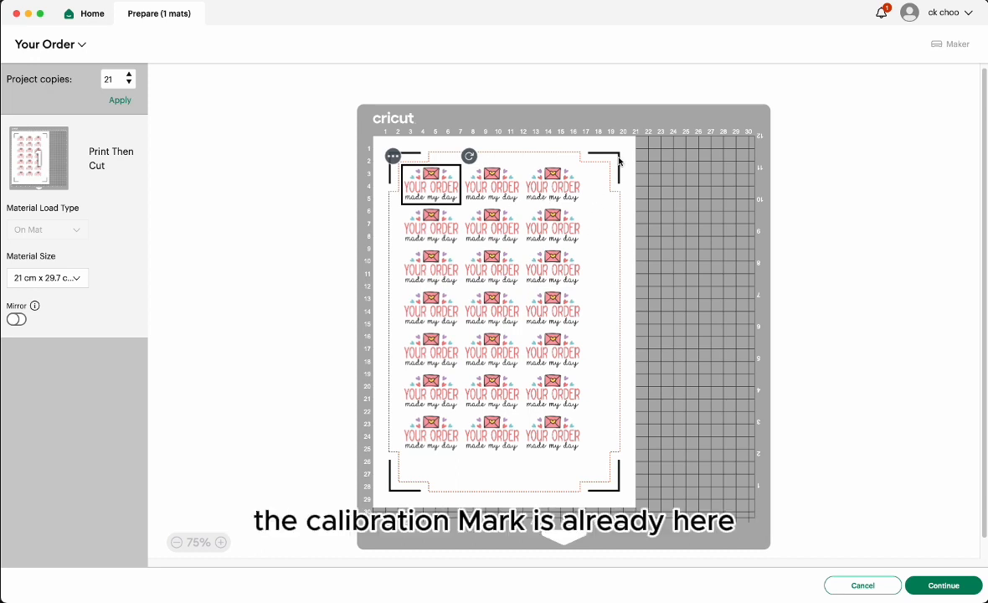
mouse_move(656, 327)
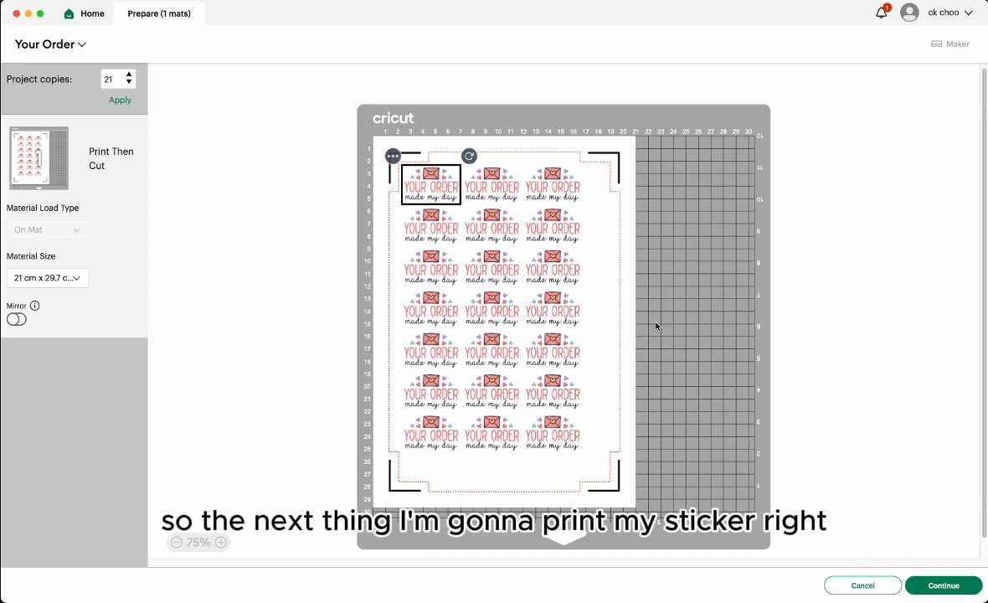
mouse_move(593, 362)
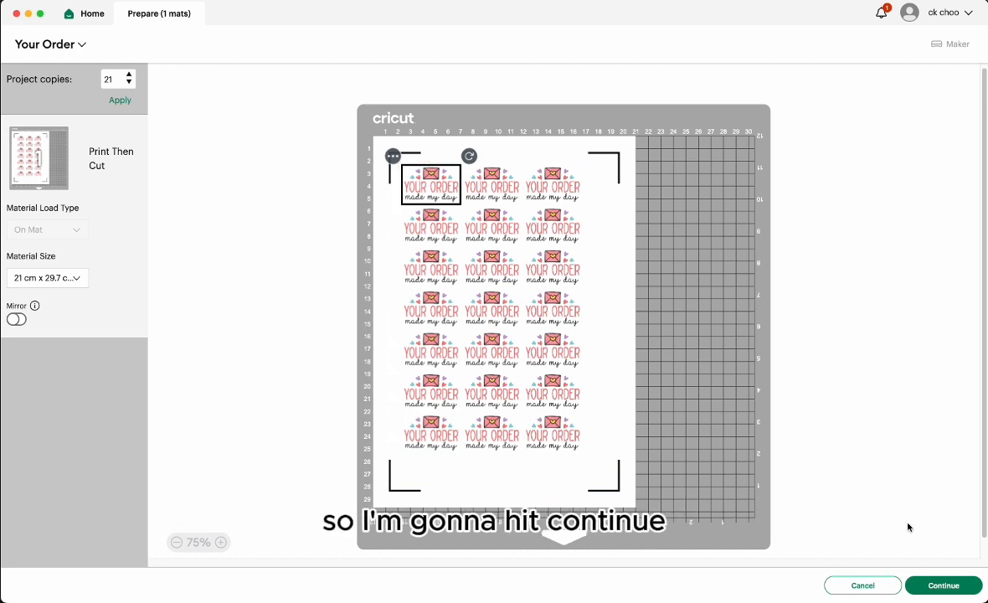
Step: Continue to making and print the sticker page on the EPSON L3250 Series with bleed kept on
click(943, 586)
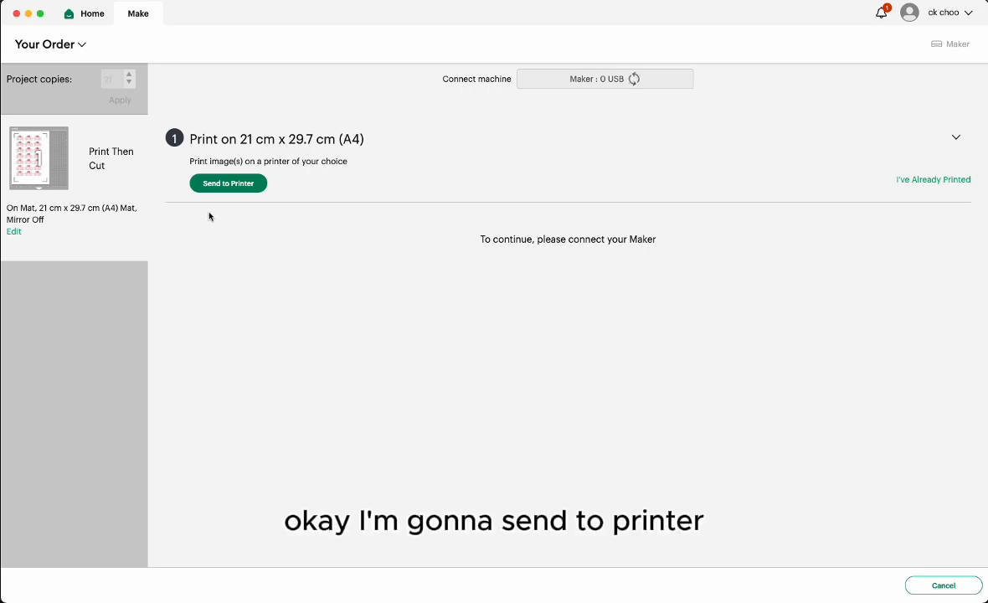
click(228, 183)
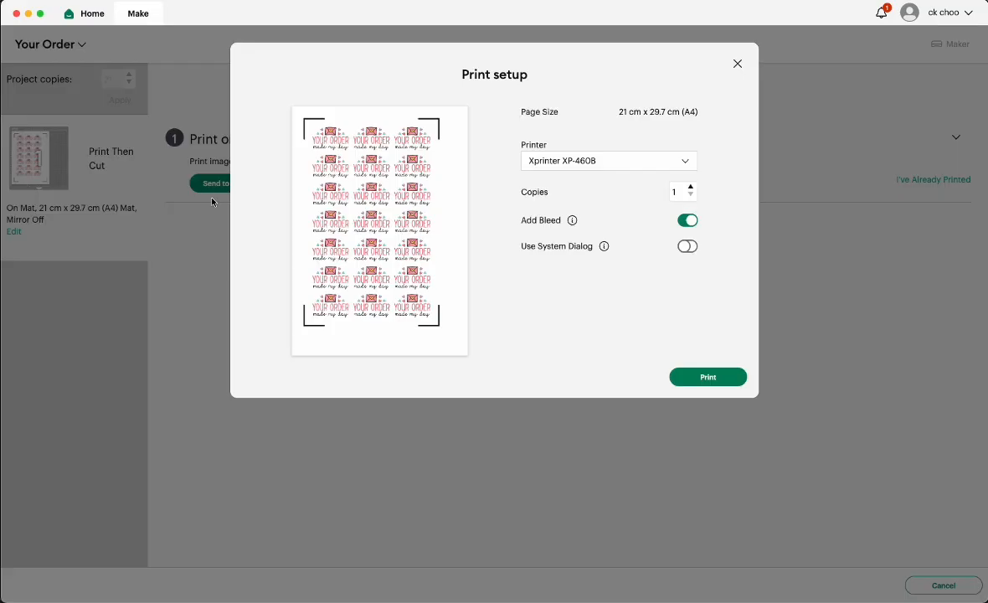
click(606, 160)
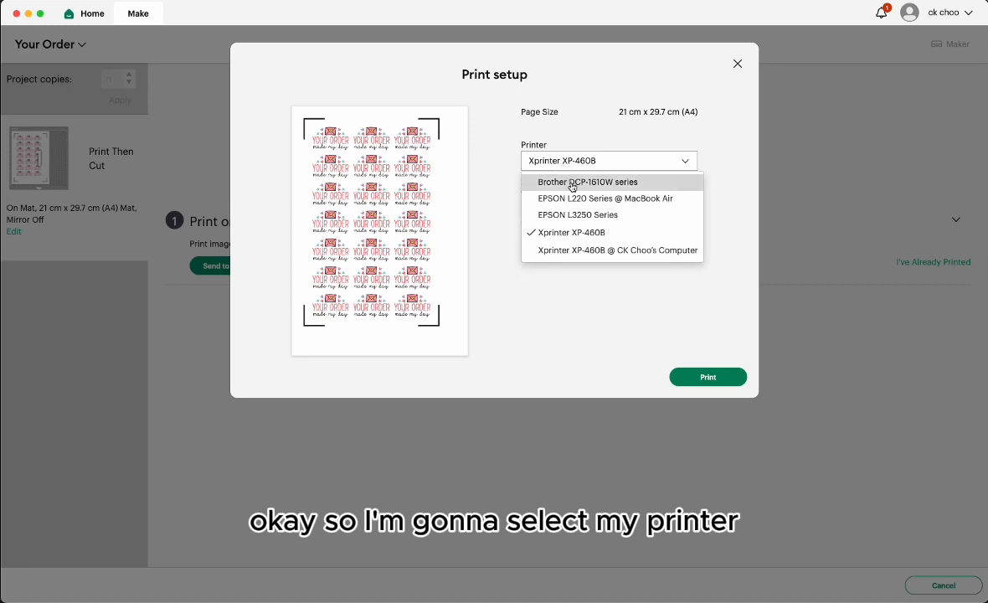
click(578, 214)
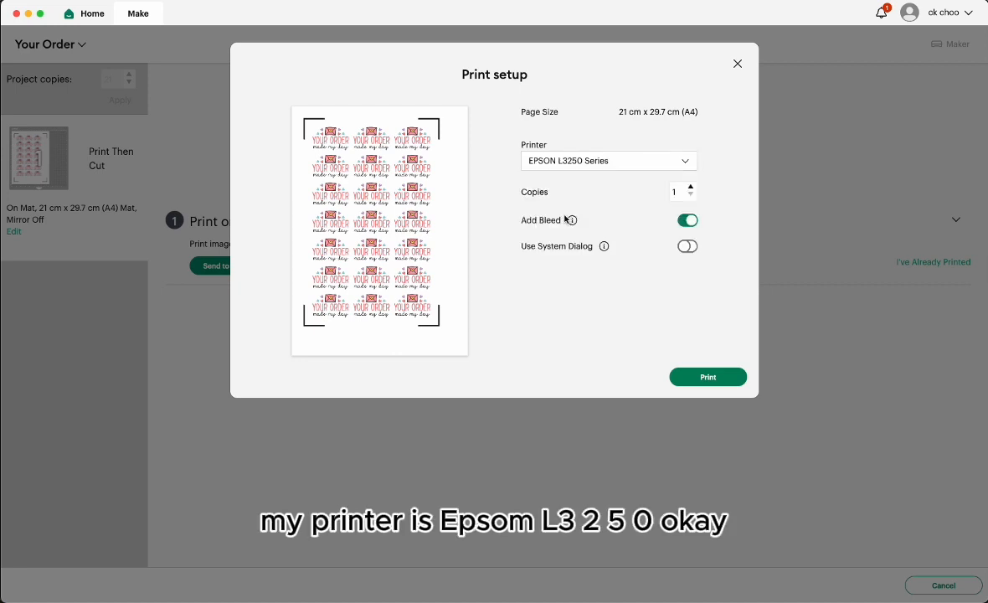
mouse_move(573, 202)
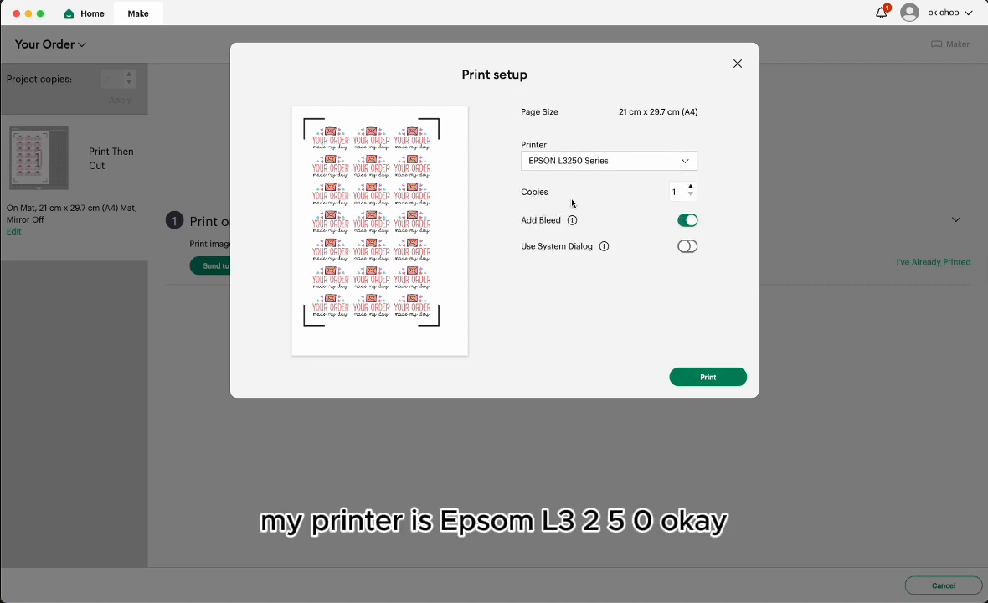
mouse_move(531, 204)
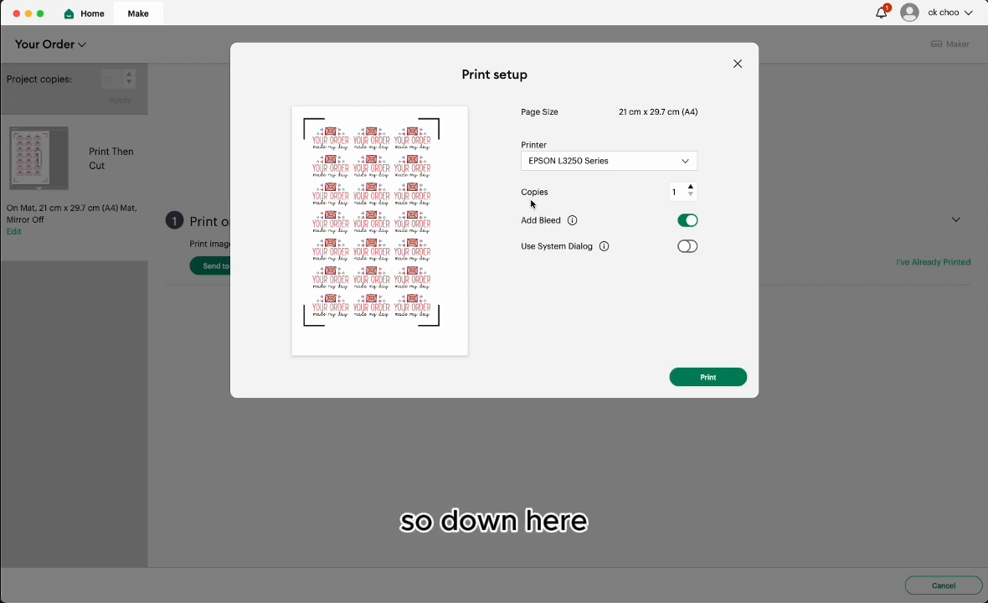
mouse_move(620, 204)
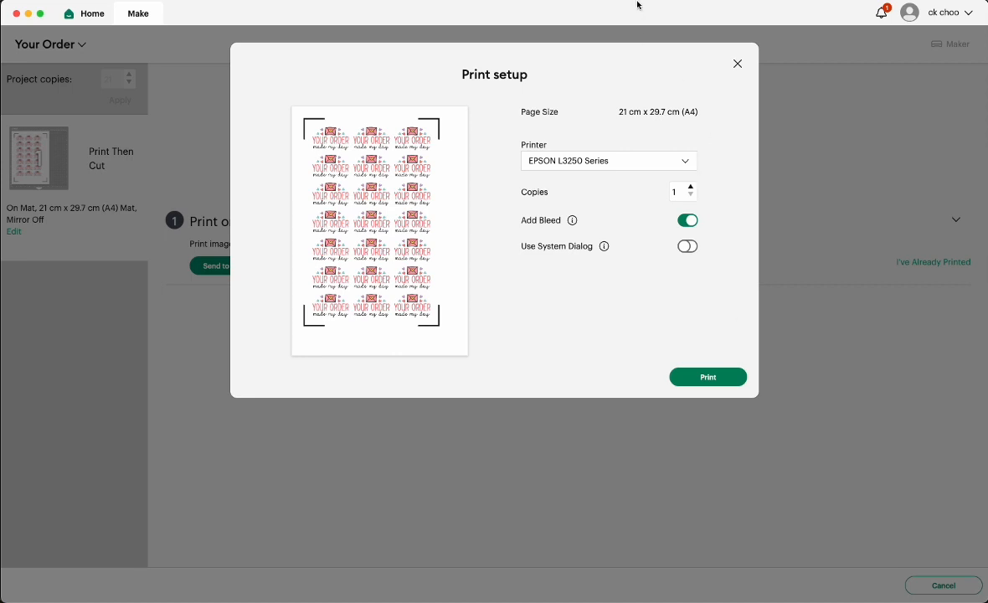
click(707, 377)
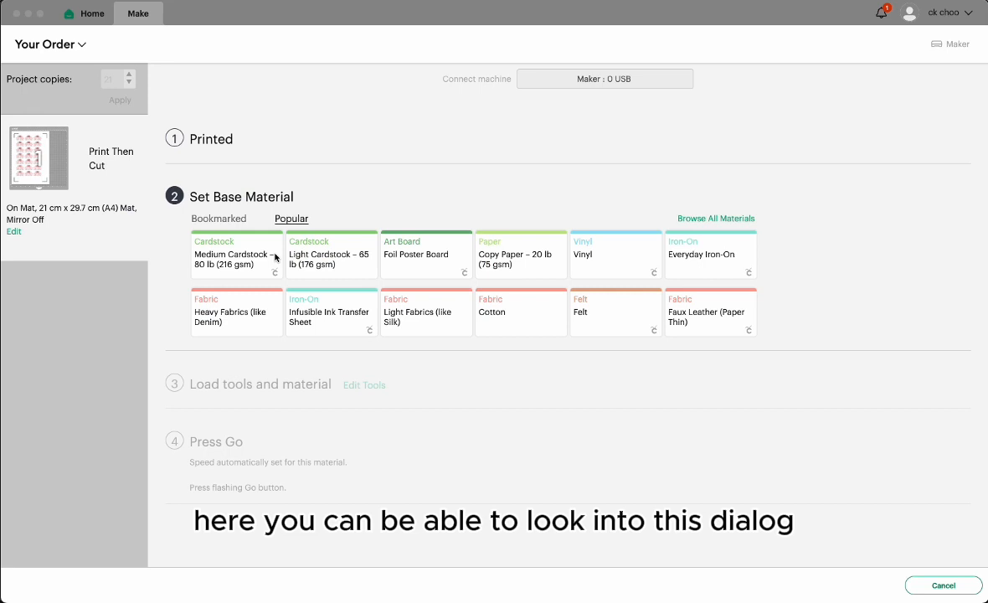
mouse_move(13, 172)
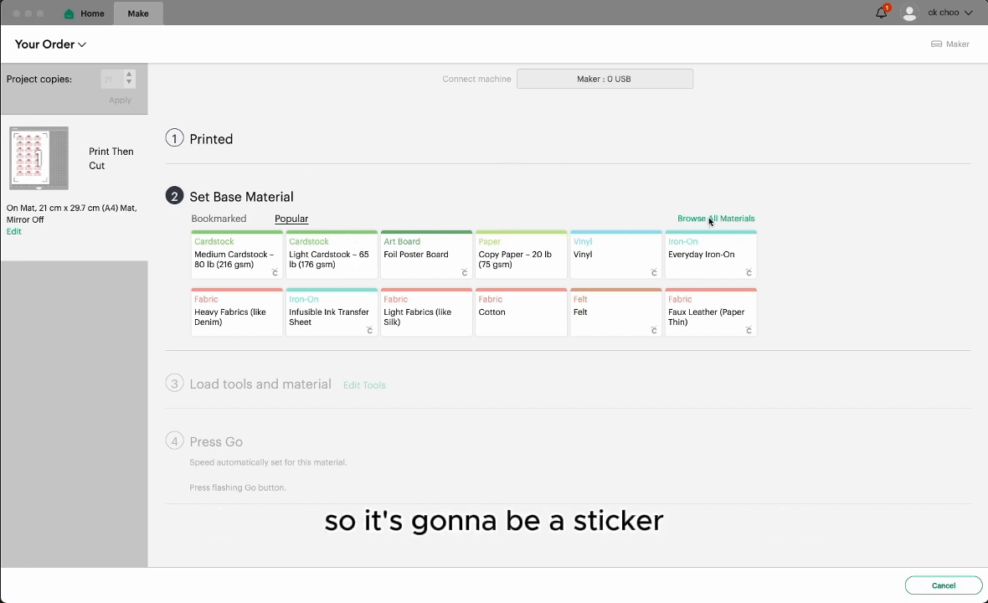
Step: Search 'printa' in all materials and confirm Printable Sticker Paper, White (Gray Liner Printing)
click(717, 218)
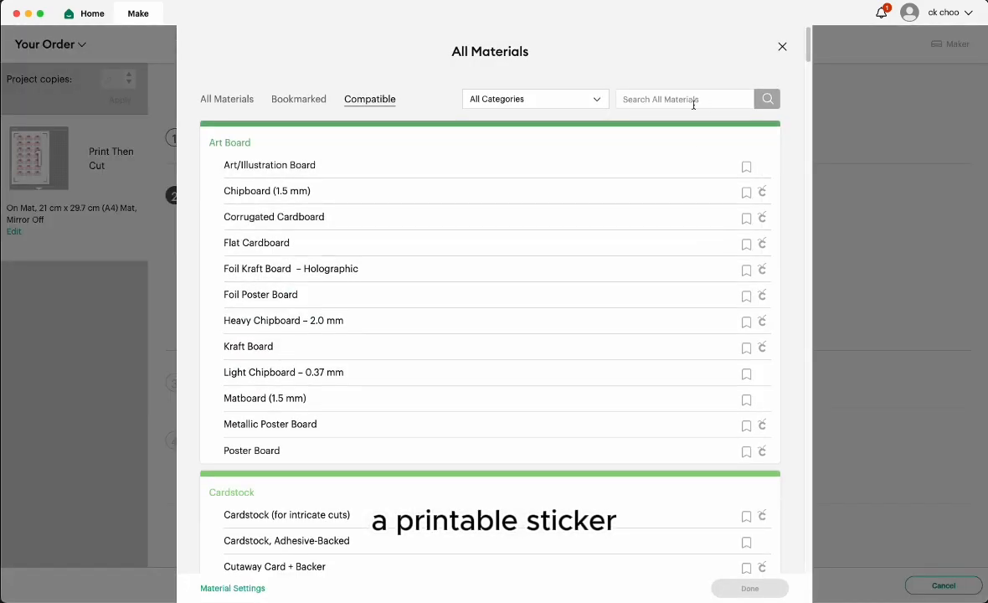
text(p)
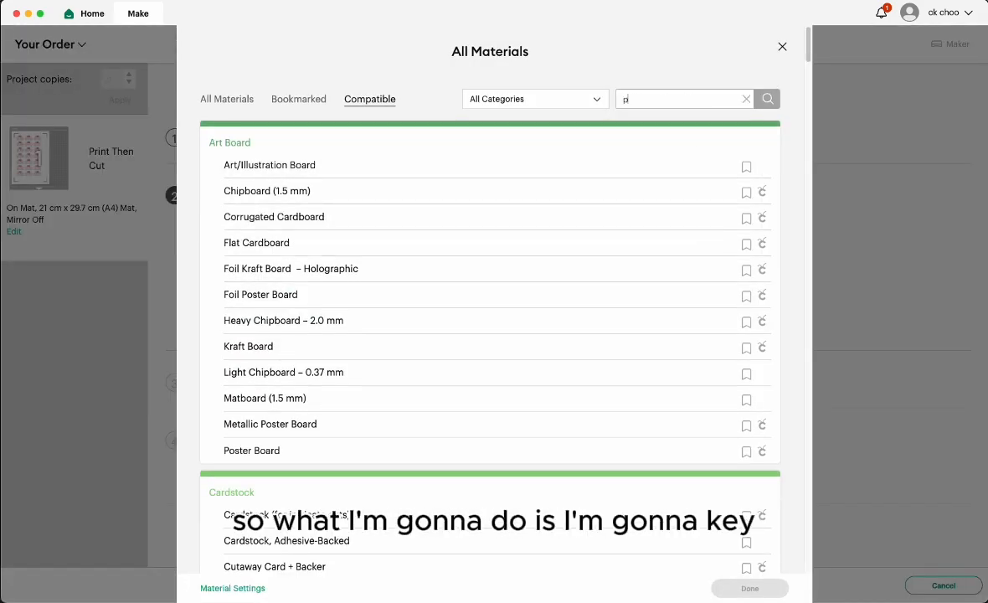
text(rintable sticker)
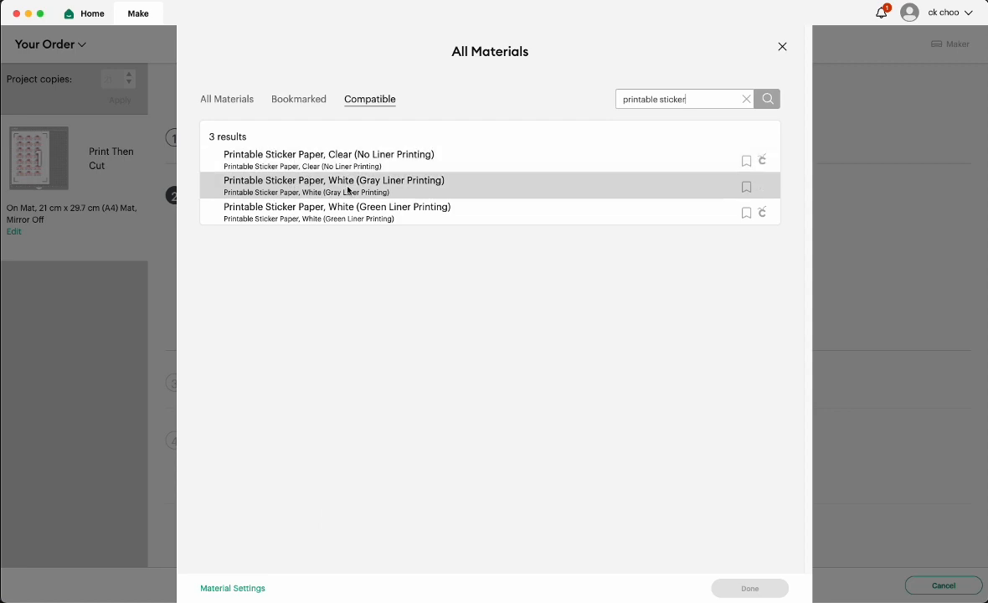
click(335, 184)
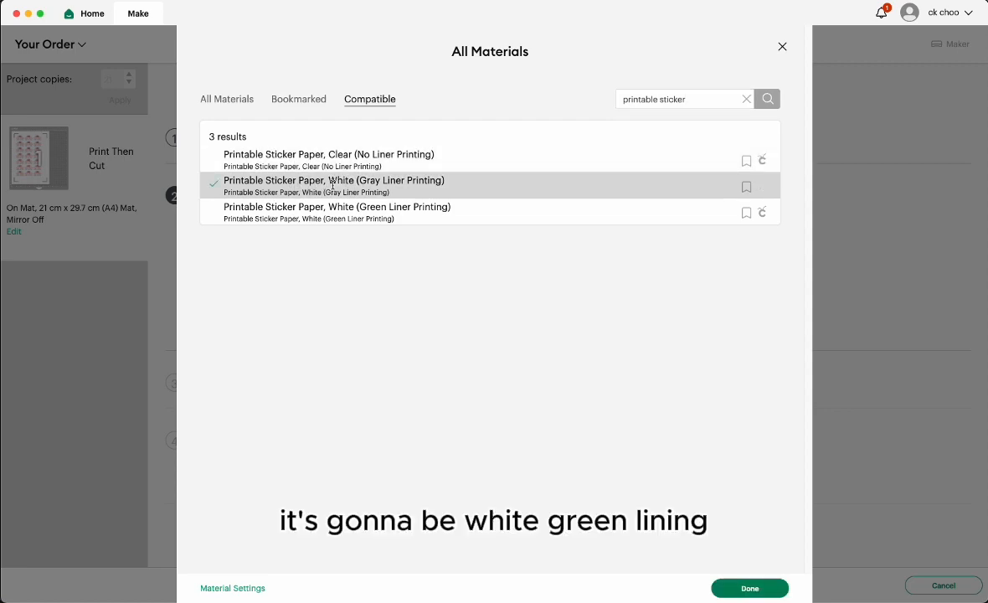
click(749, 588)
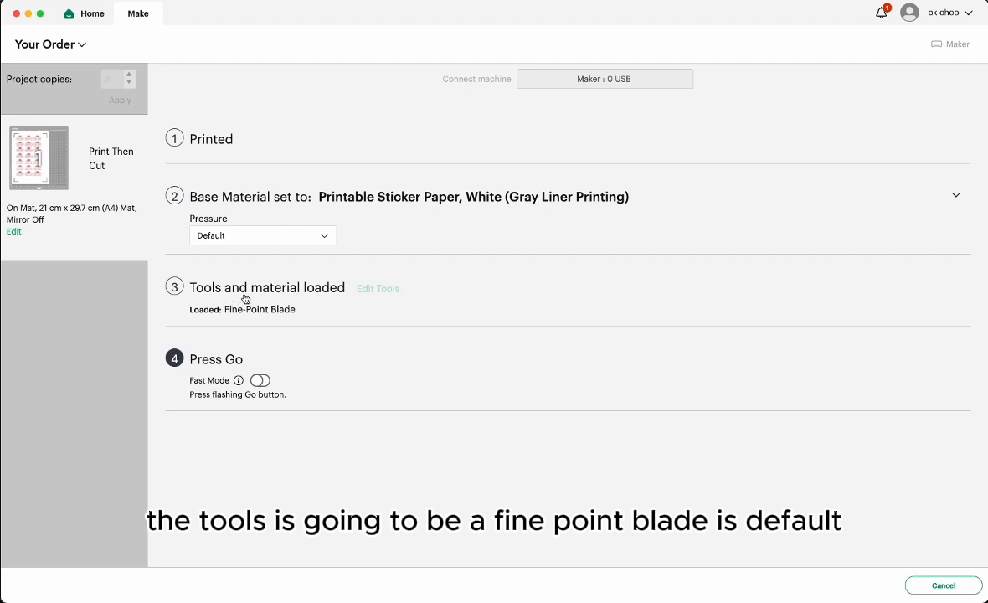
mouse_move(244, 352)
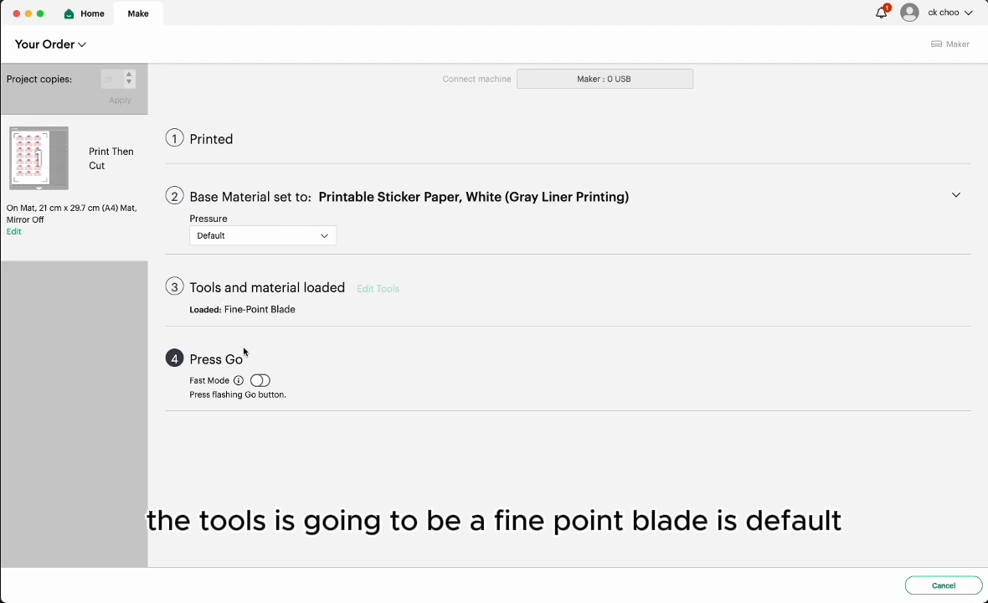
mouse_move(248, 347)
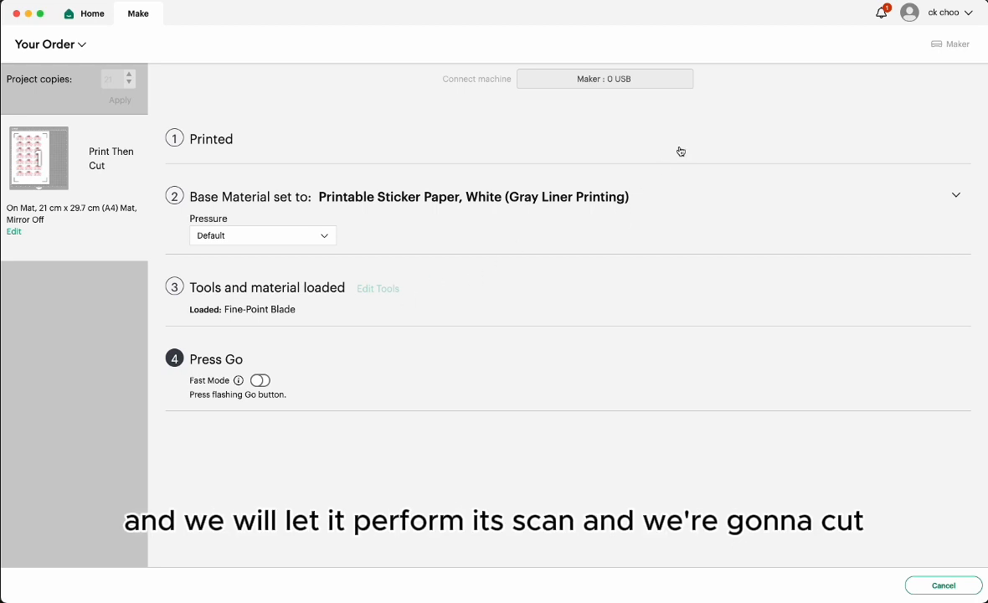
mouse_move(648, 18)
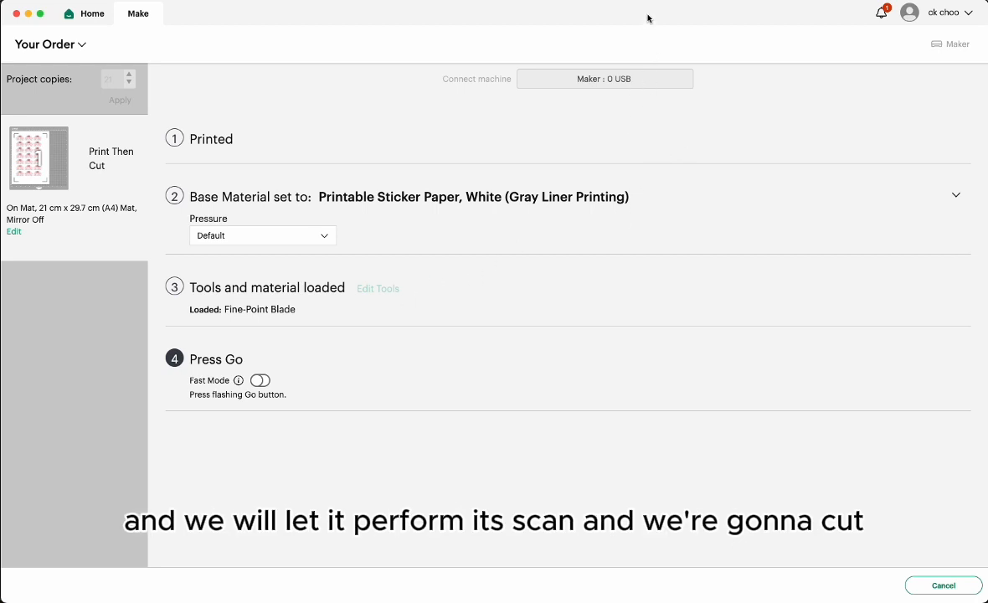